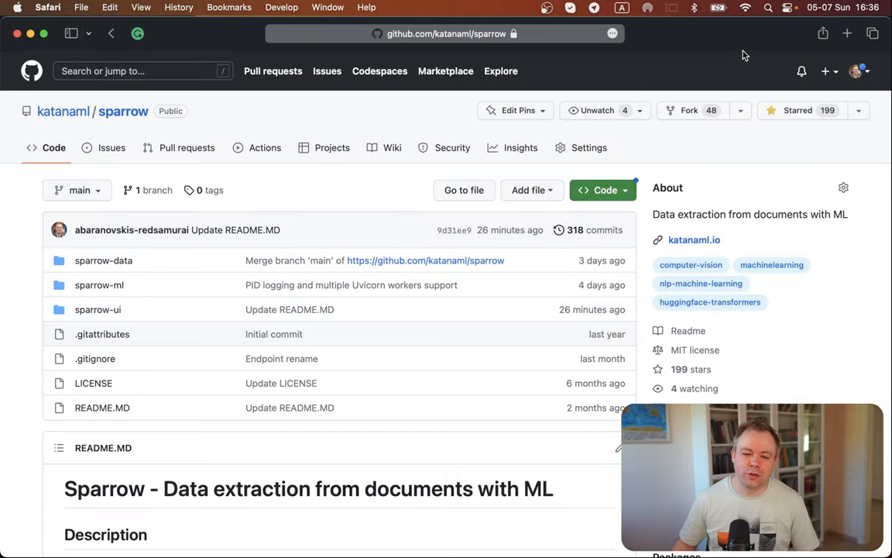
mouse_move(333, 195)
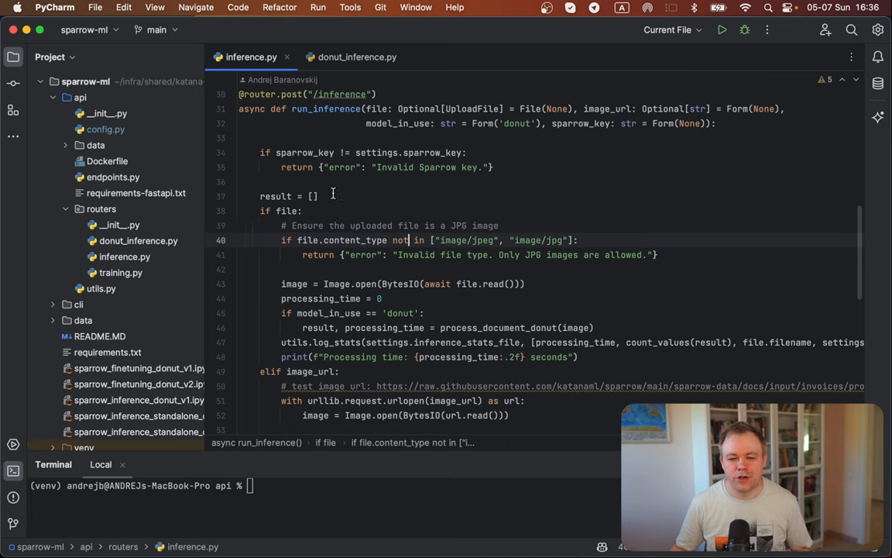
mouse_move(85, 82)
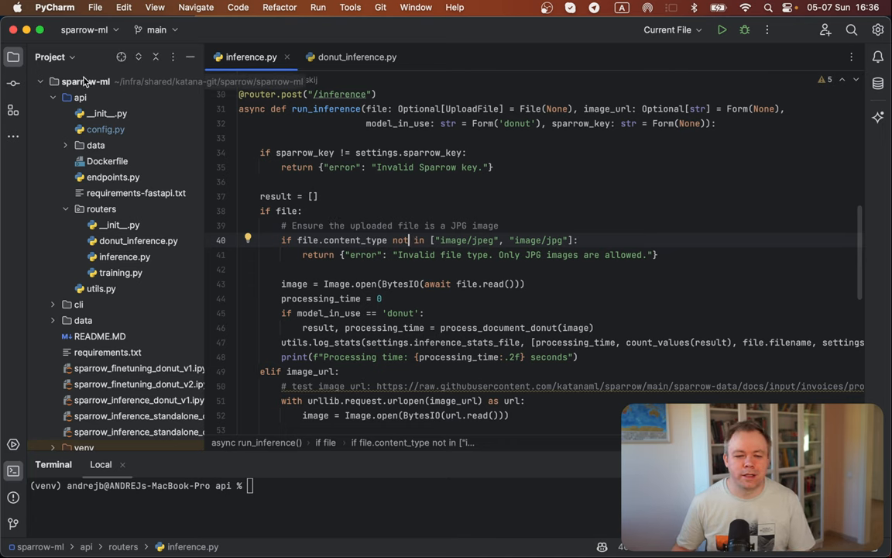
mouse_move(99, 89)
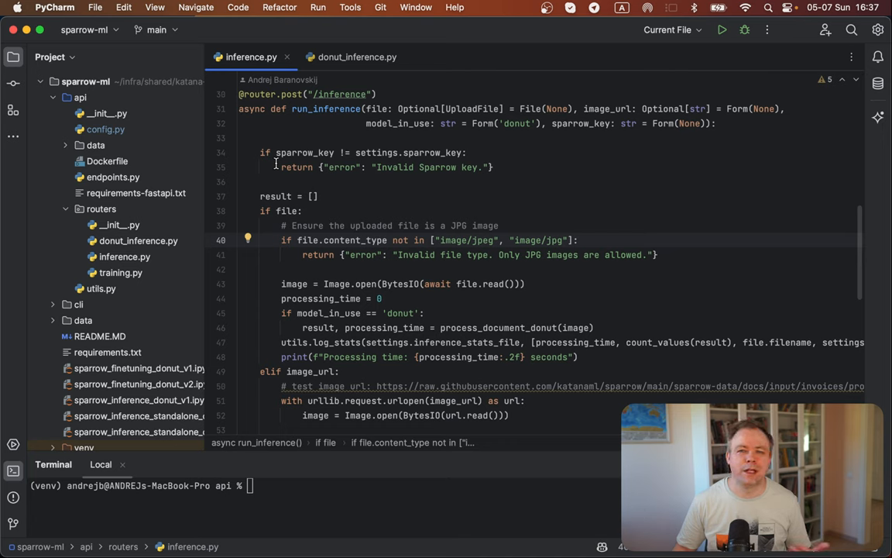
mouse_move(359, 181)
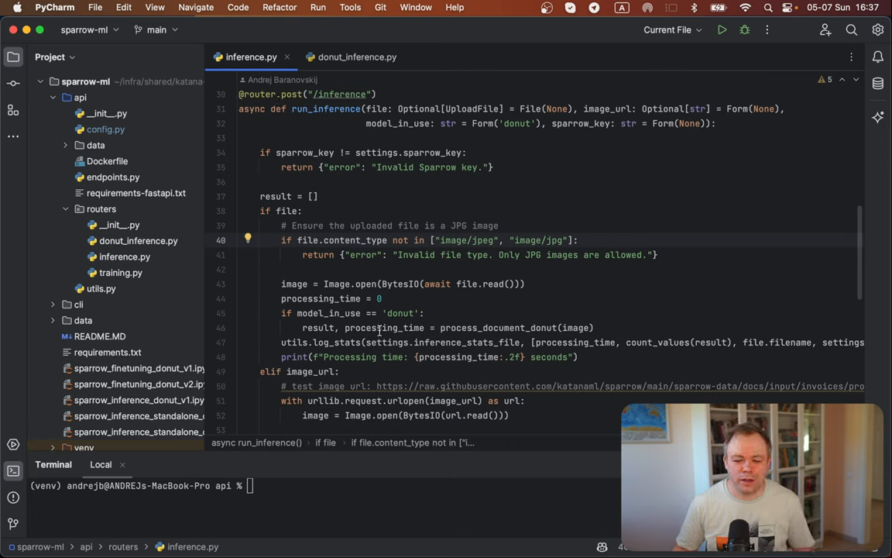
Step: From the process_document_donut call in inference.py, switch to donut_inference.py with the cached model loader
double_click(499, 326)
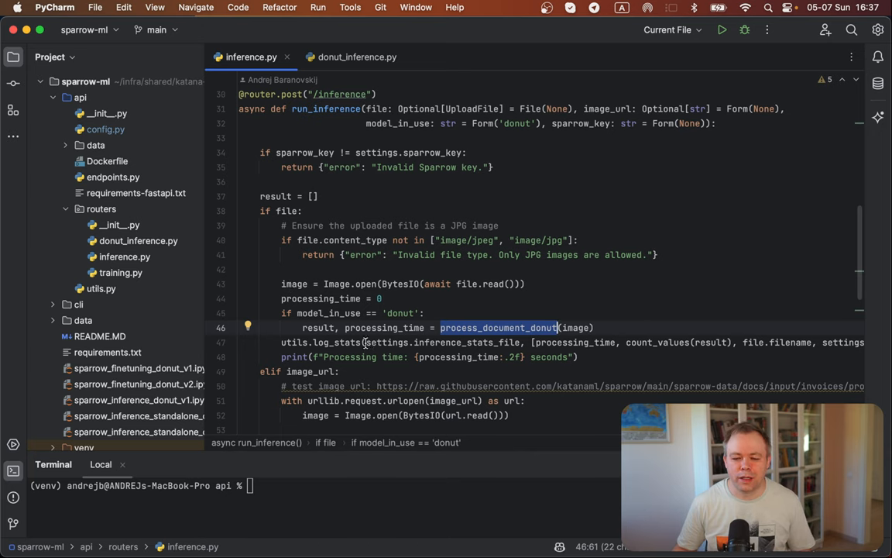
left_click(356, 56)
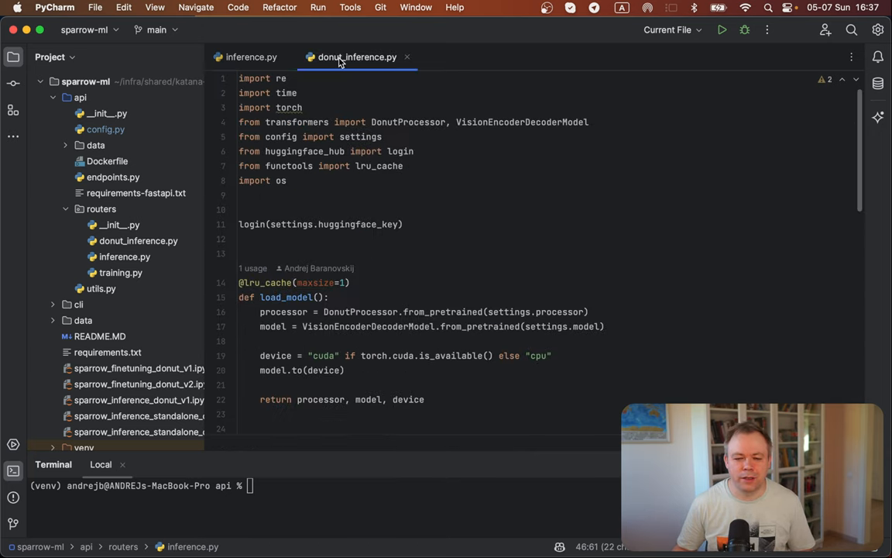
scroll("down", 3)
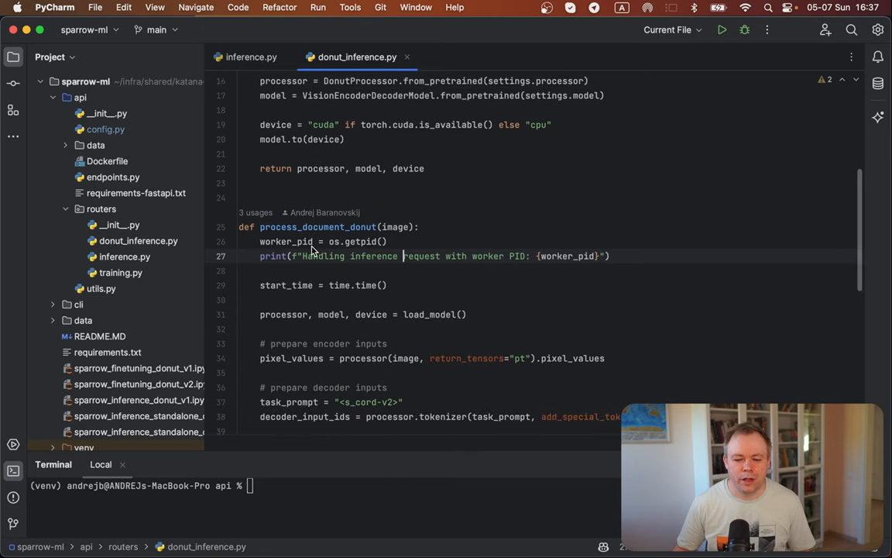
double_click(318, 226)
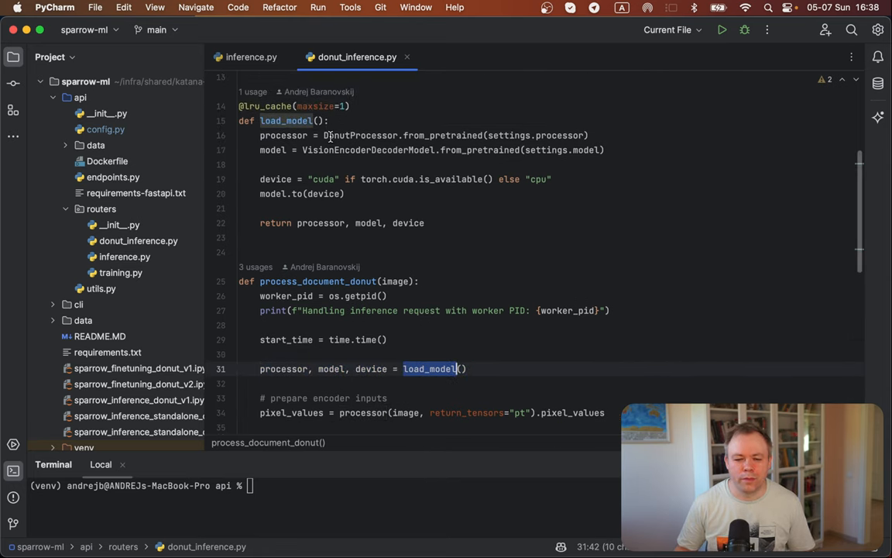
mouse_move(458, 167)
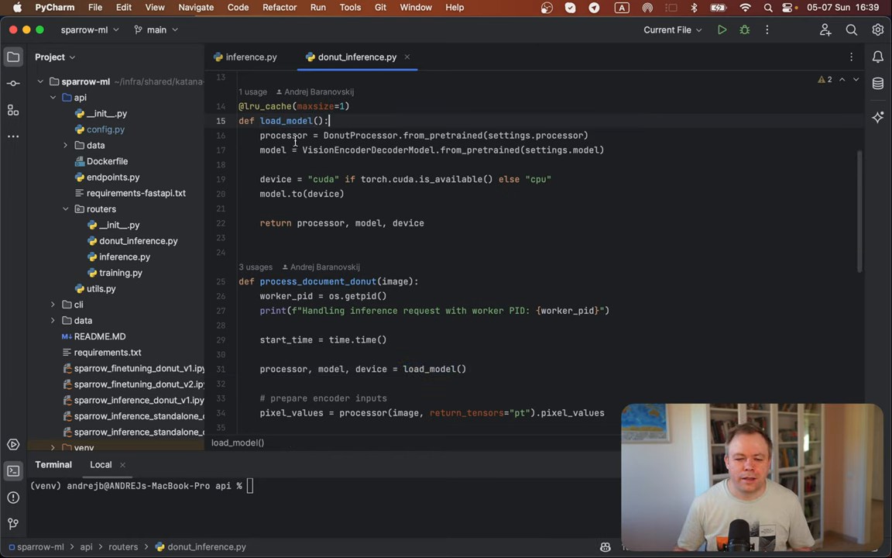
left_click_drag(260, 135, 347, 194)
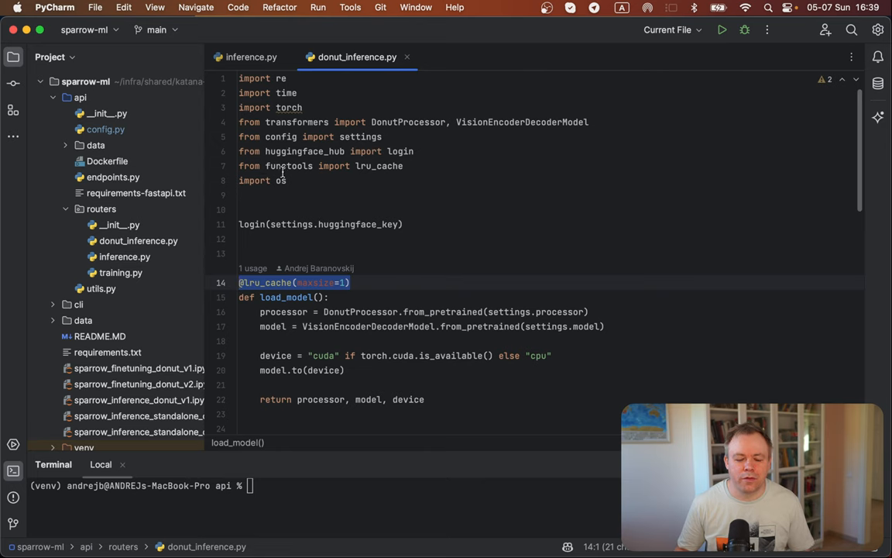
mouse_move(317, 223)
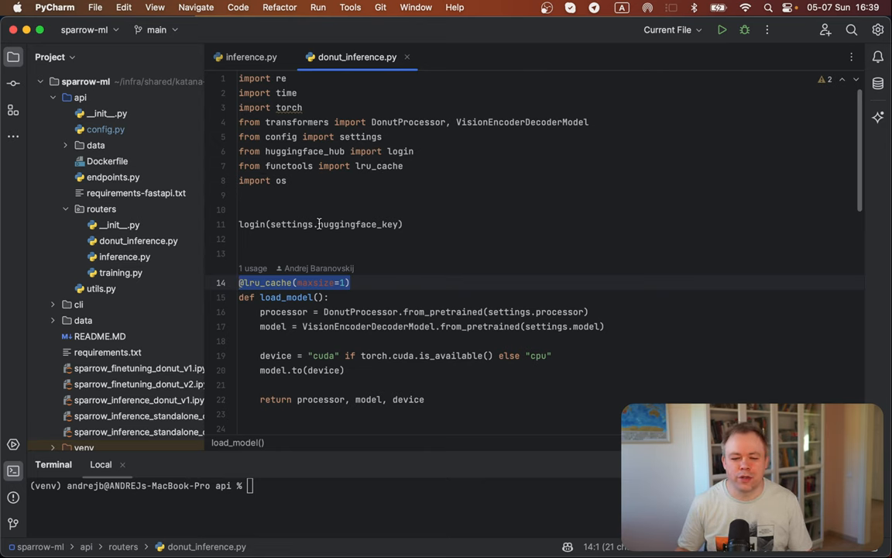
scroll("down", 3)
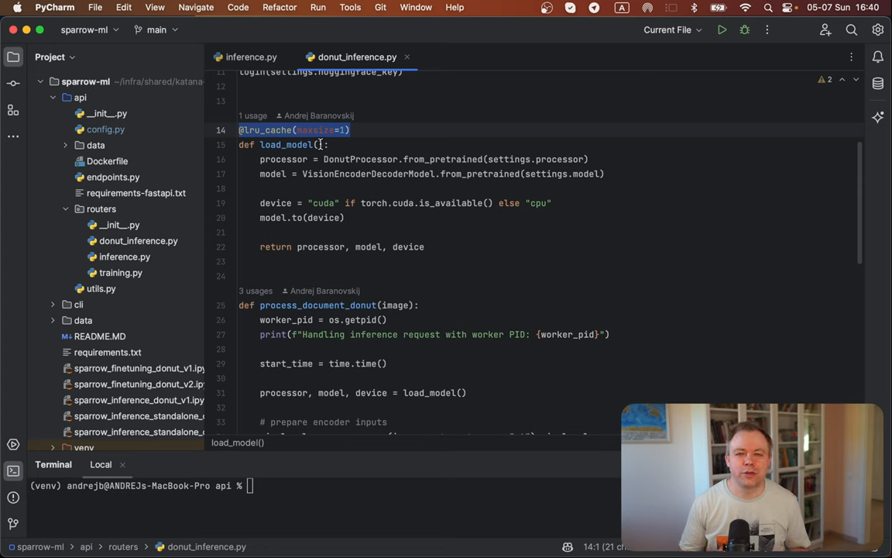
mouse_move(314, 137)
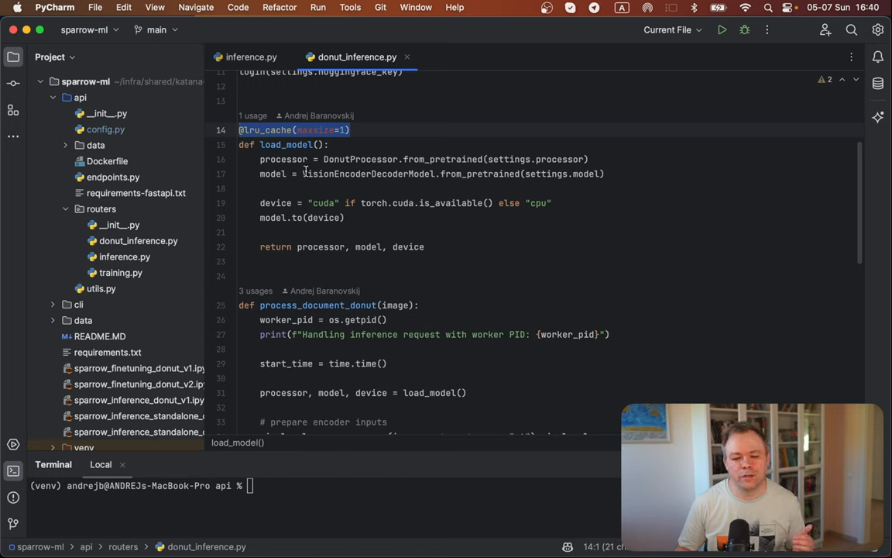
mouse_move(399, 251)
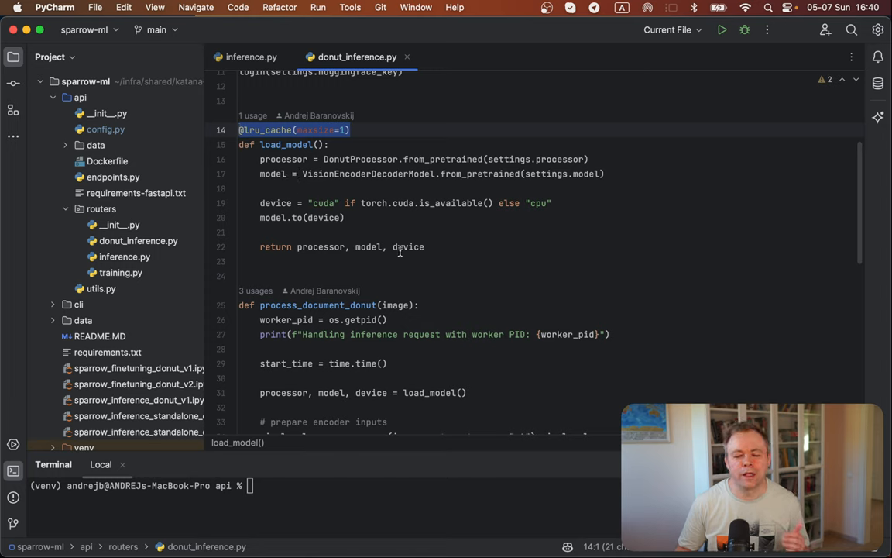